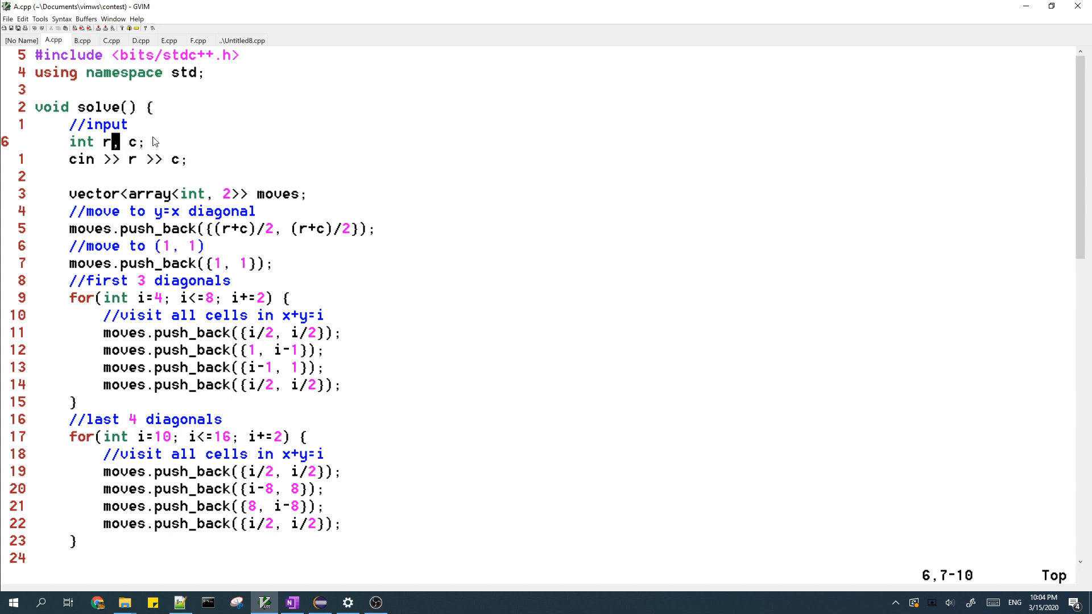
{"action": "mouse_move", "coordinate": [181, 141]}
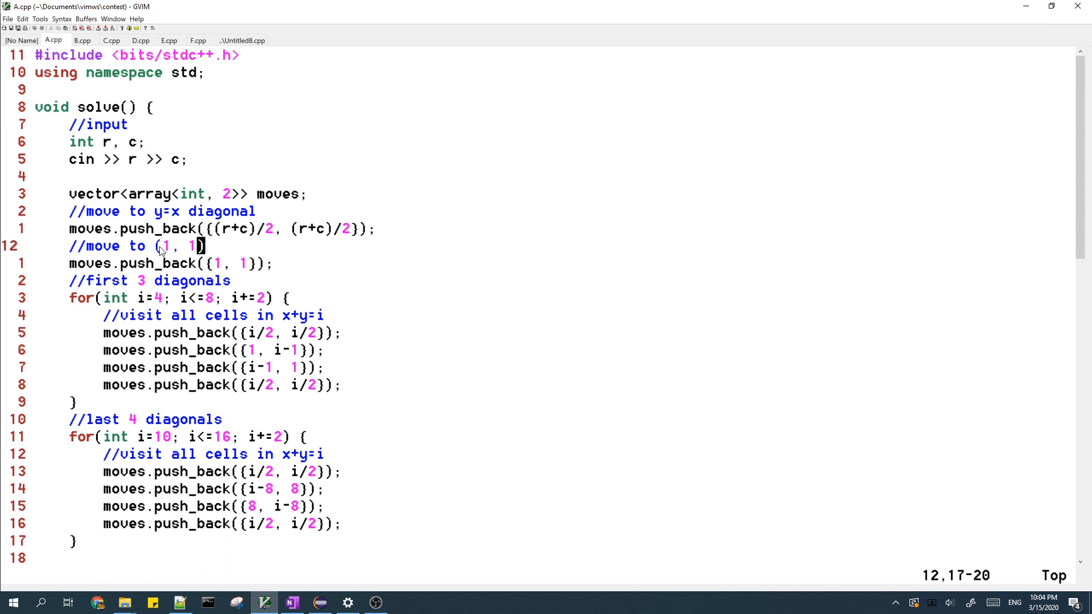
- Highlight the move to (1, 1) and the (r+c)/2 coordinates, then bring up the OneNote diagonal sketch
{"action": "key", "text": "v"}
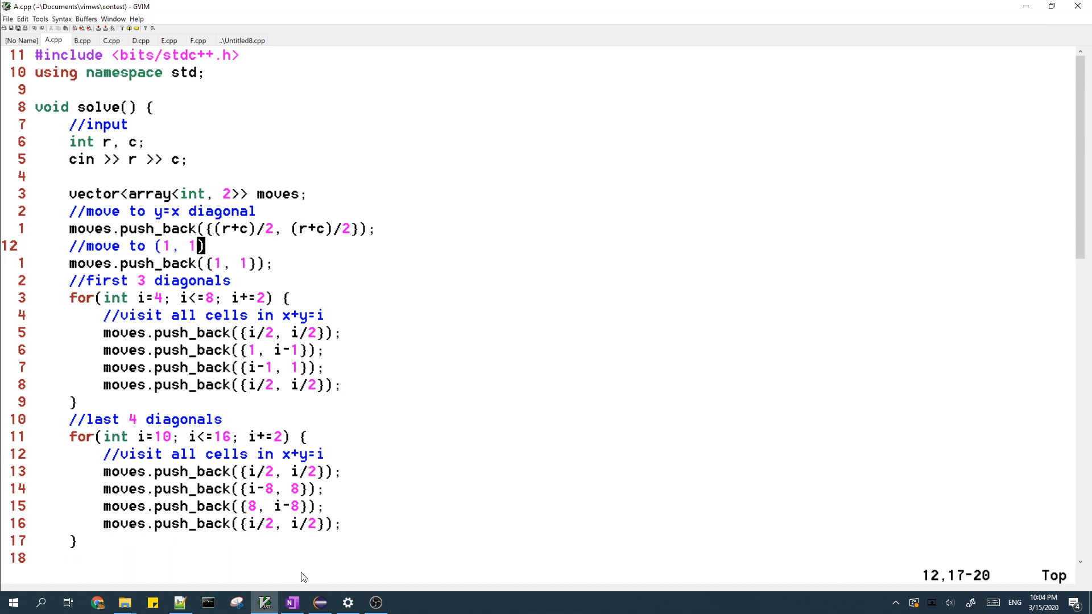
{"action": "left_click", "coordinate": [290, 602]}
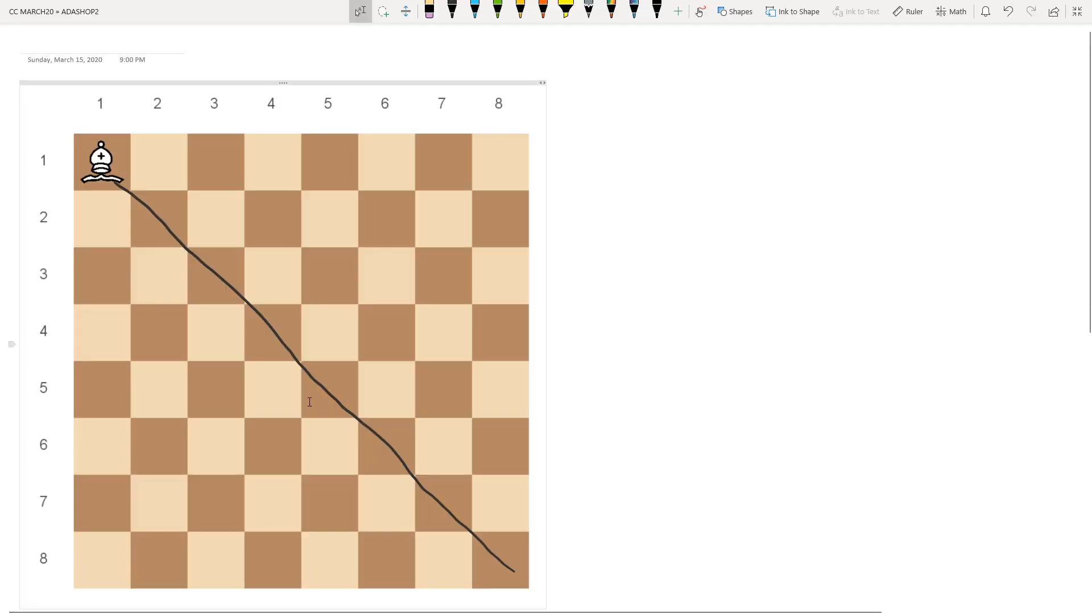
{"action": "mouse_move", "coordinate": [315, 307]}
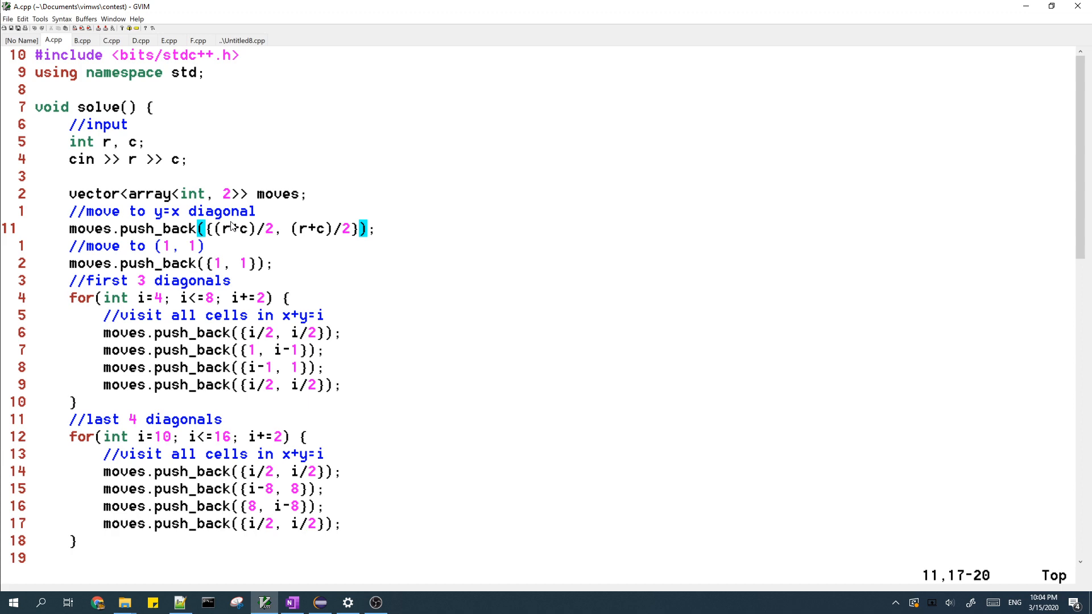
{"action": "key", "text": "v"}
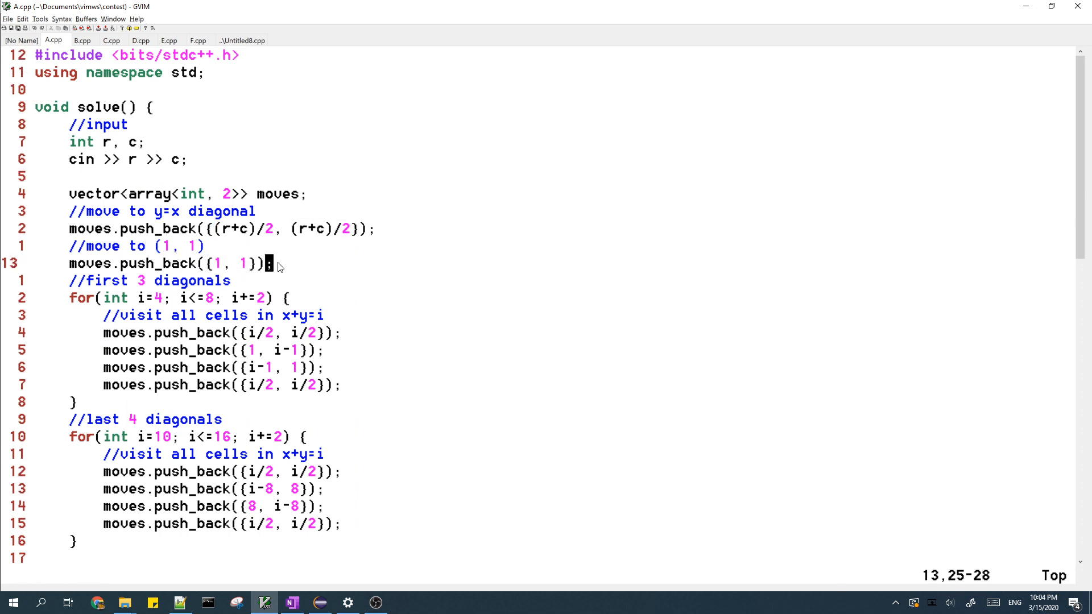
{"action": "mouse_move", "coordinate": [100, 200]}
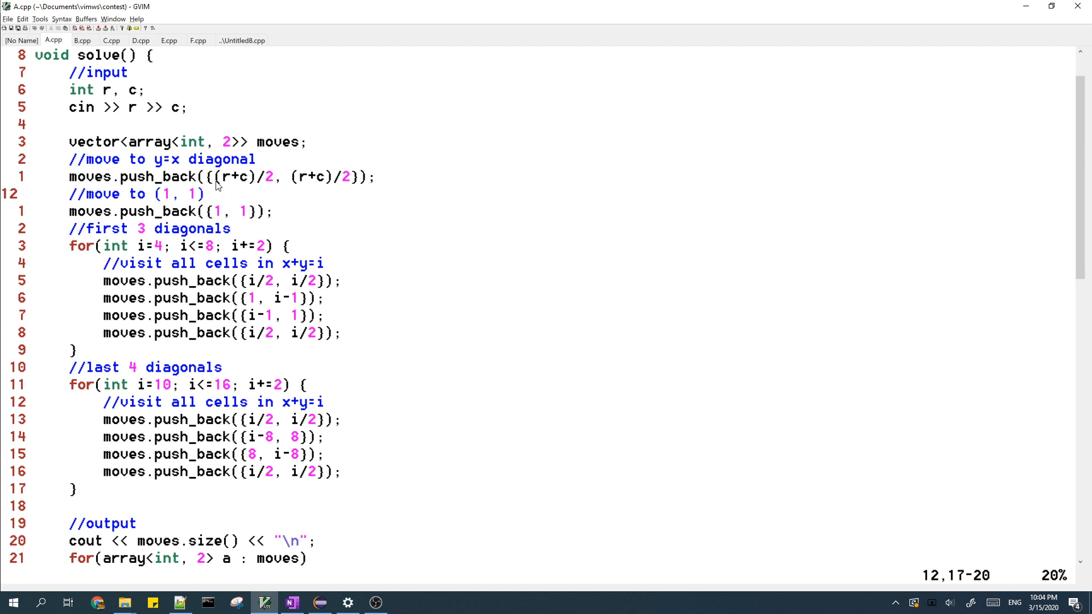
{"action": "key", "text": "v"}
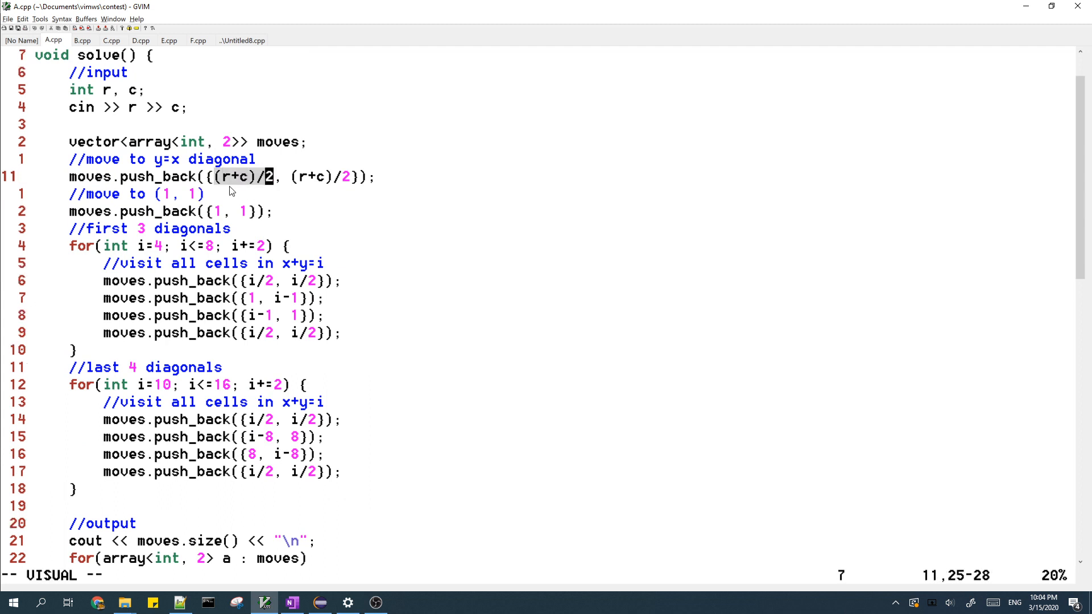
{"action": "mouse_move", "coordinate": [245, 176]}
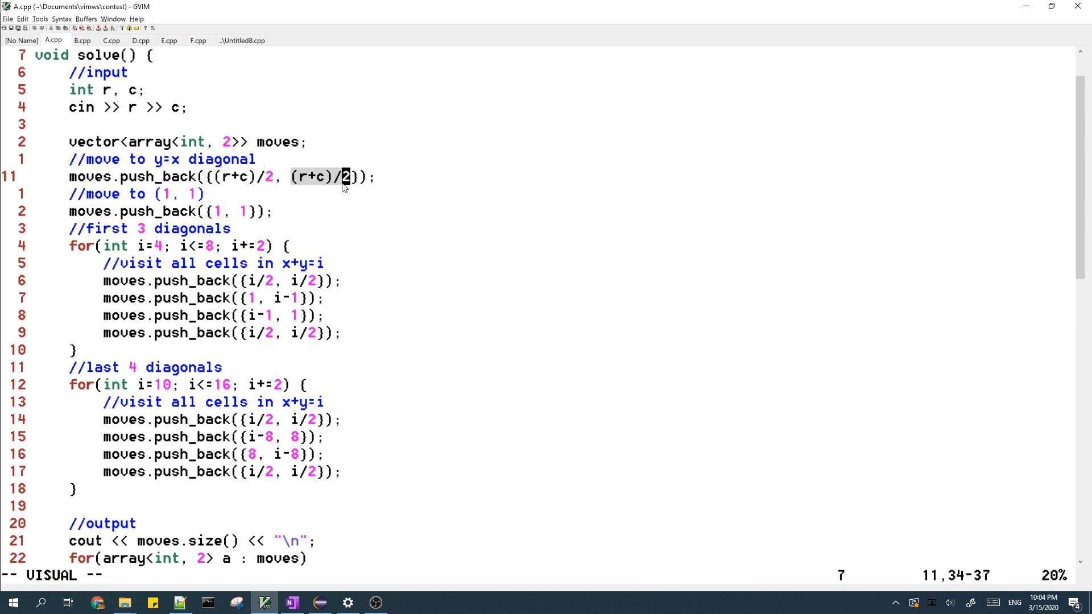
{"action": "key", "text": "alt+tab"}
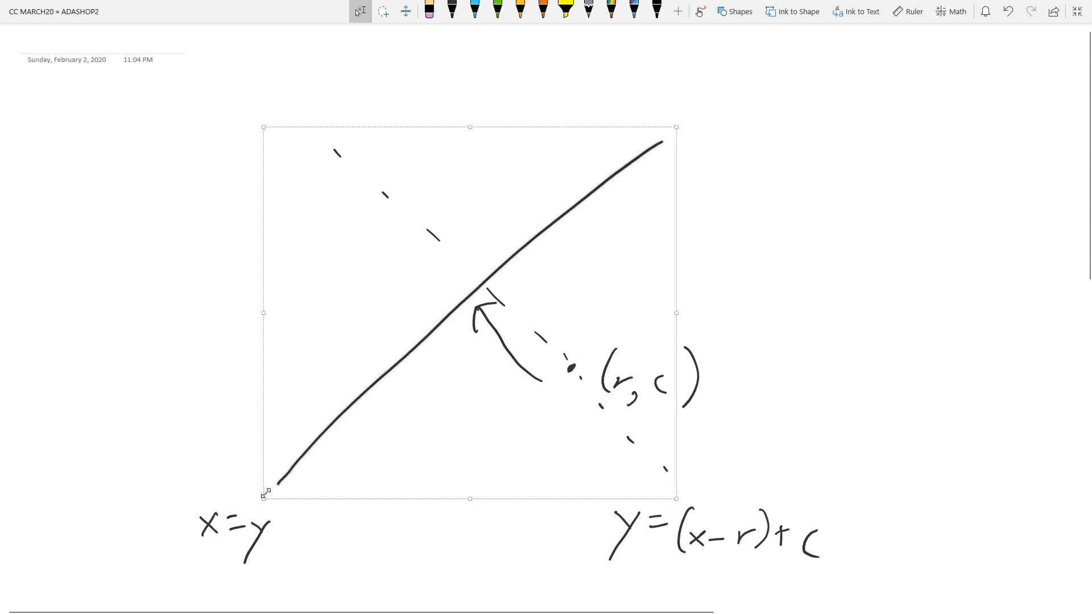
- Select the point (r, c) and second-line equation, add the minus sign to make y = -(x - r) + c
{"action": "left_click", "coordinate": [588, 376]}
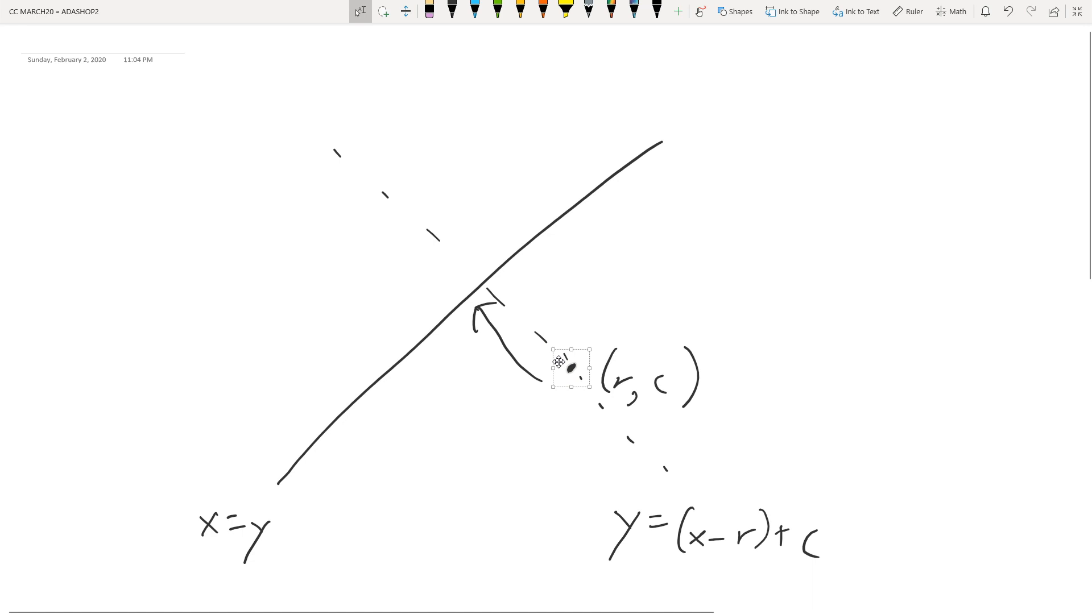
{"action": "mouse_move", "coordinate": [511, 303]}
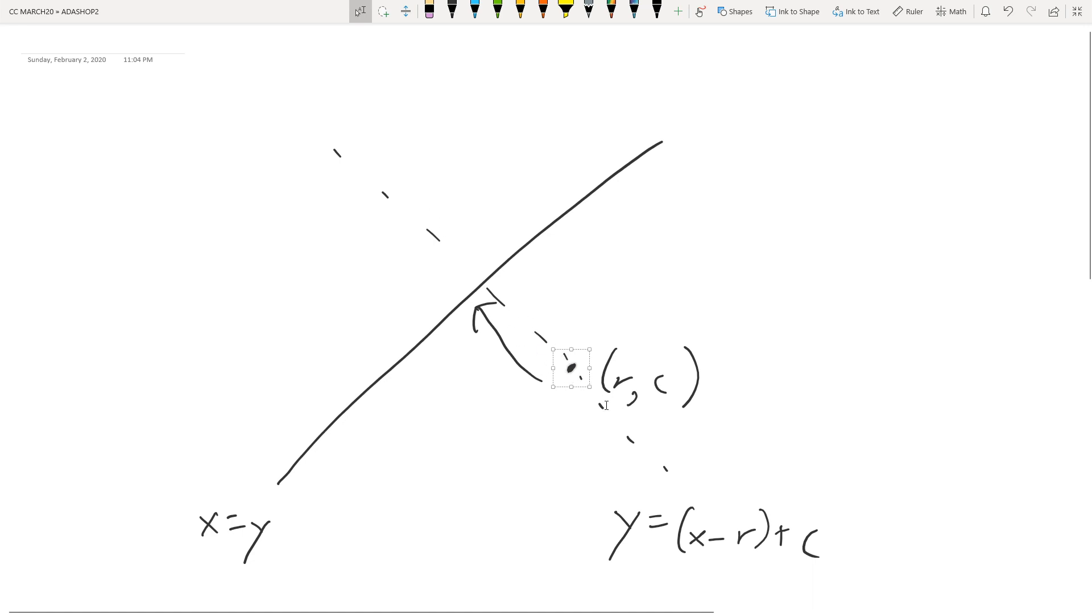
{"action": "mouse_move", "coordinate": [474, 370]}
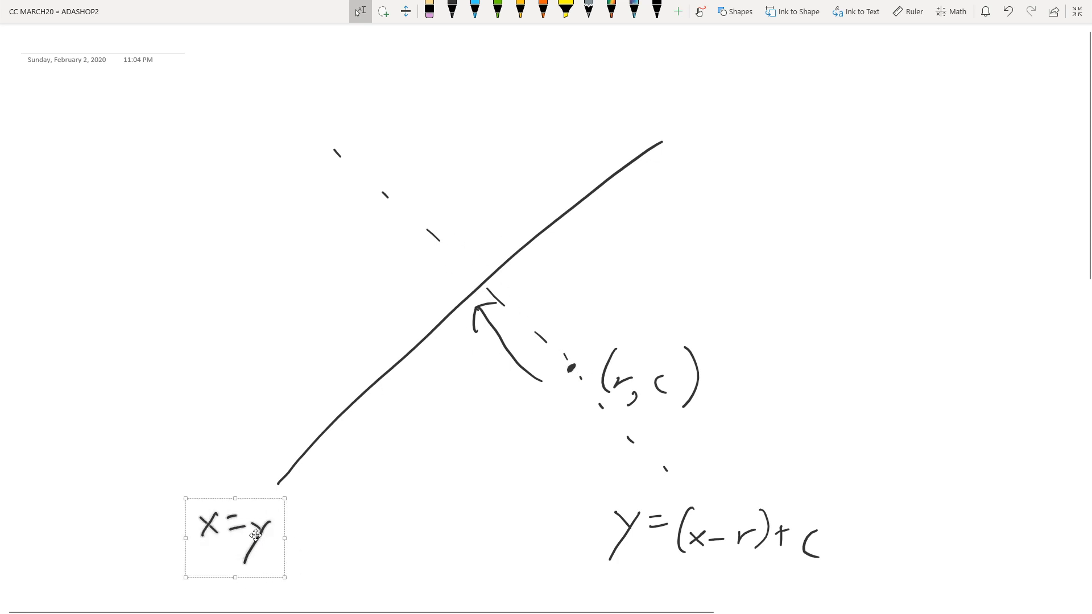
{"action": "left_click", "coordinate": [889, 309]}
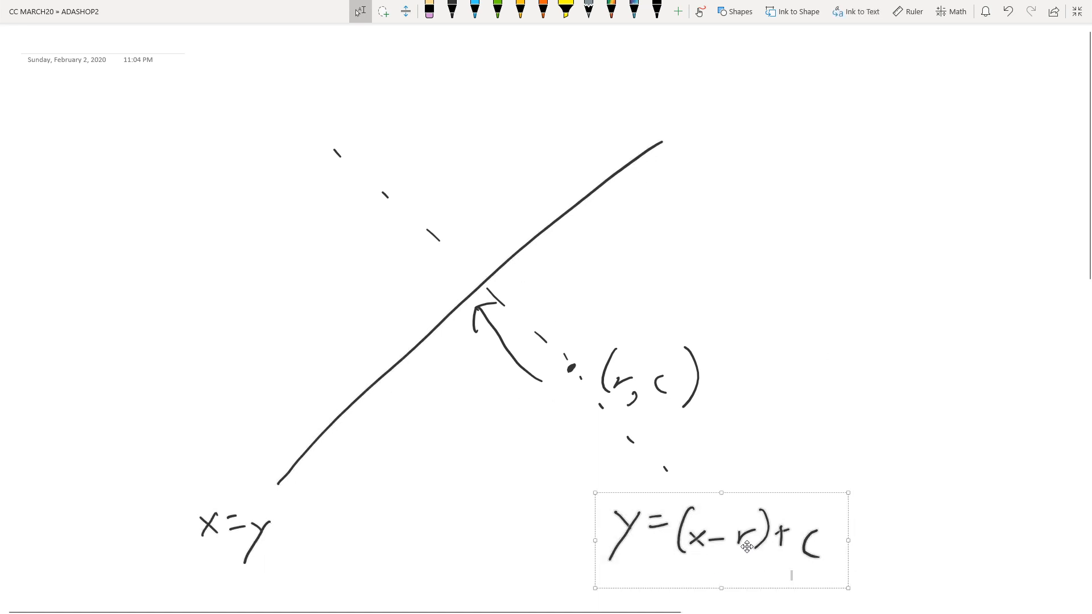
{"action": "mouse_move", "coordinate": [743, 453]}
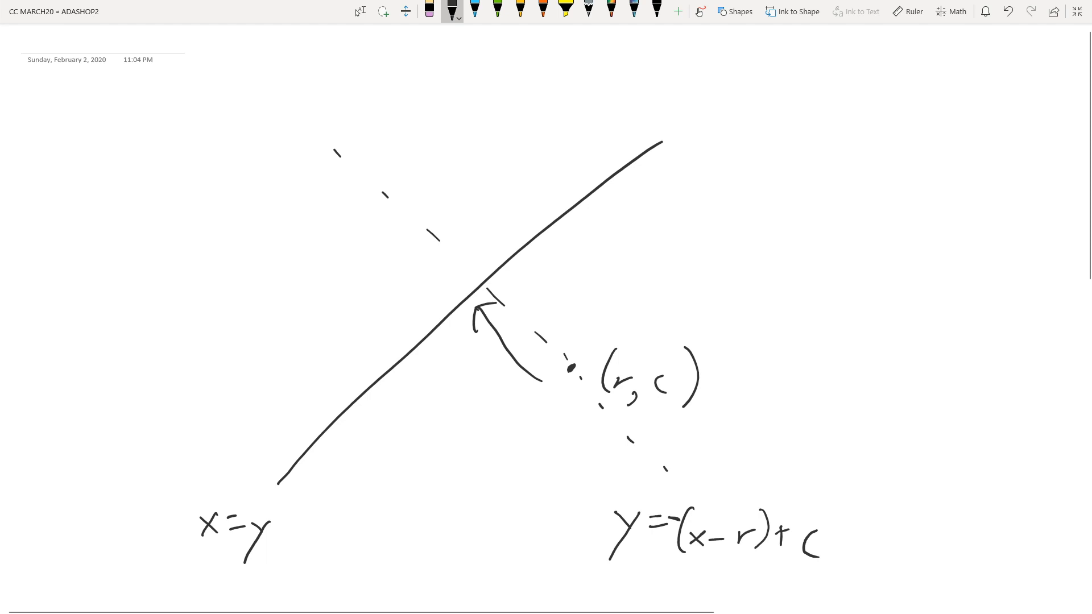
{"action": "left_click", "coordinate": [360, 10]}
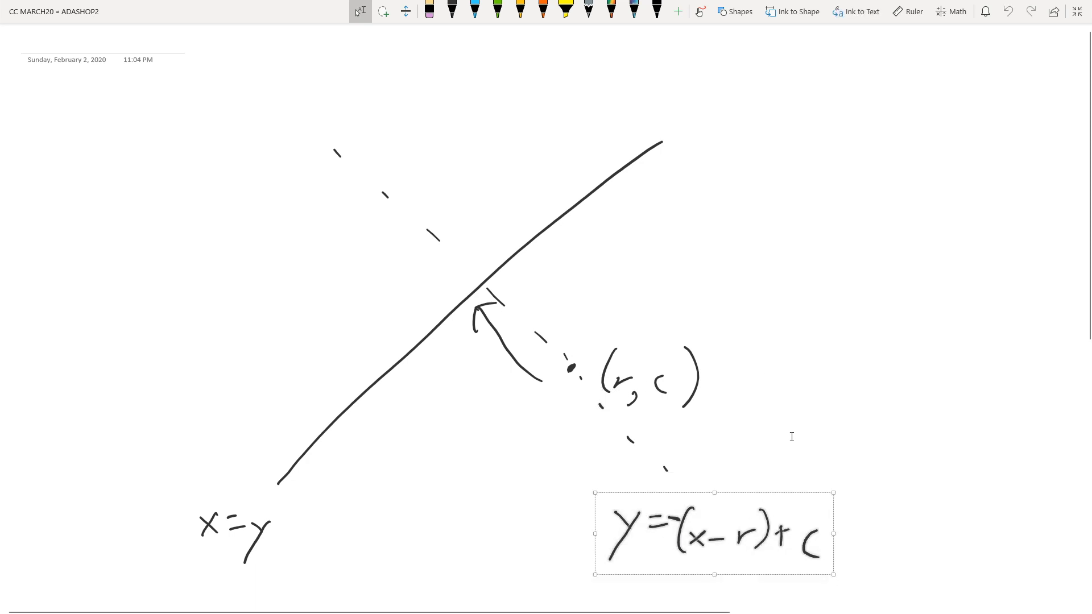
{"action": "left_click", "coordinate": [754, 461]}
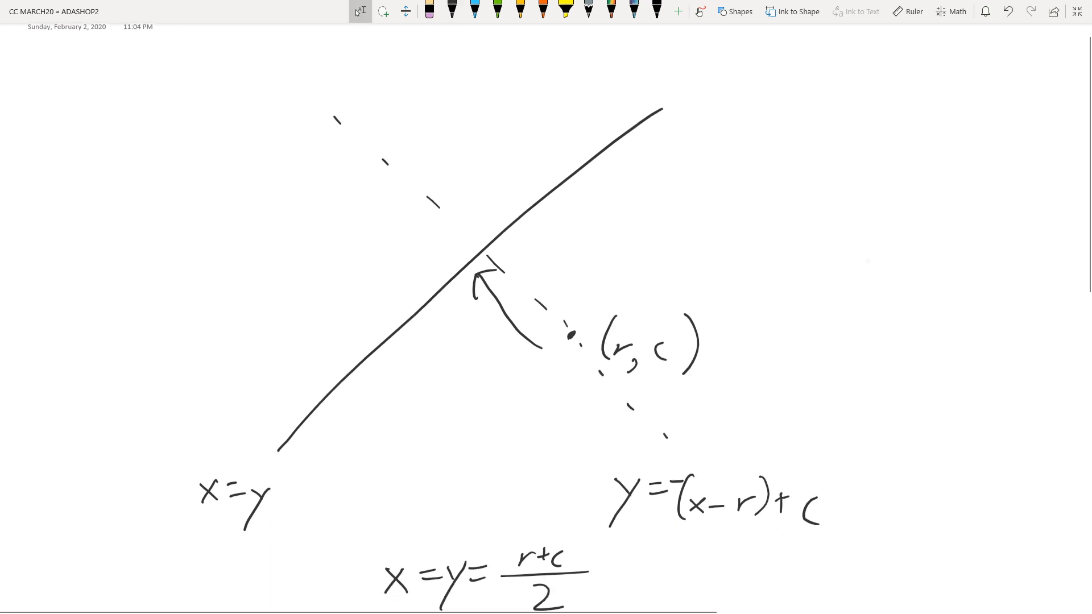
{"action": "scroll", "scroll_direction": "down", "scroll_amount": 3}
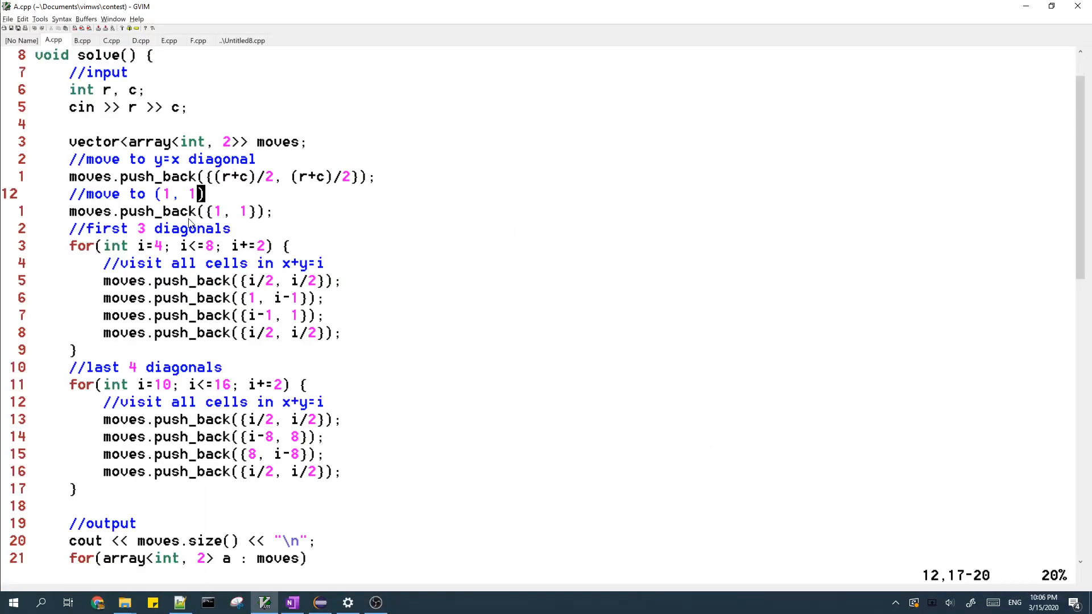
- Select the current code line before showing the chessboard with three inked diagonals
{"action": "key", "text": "V"}
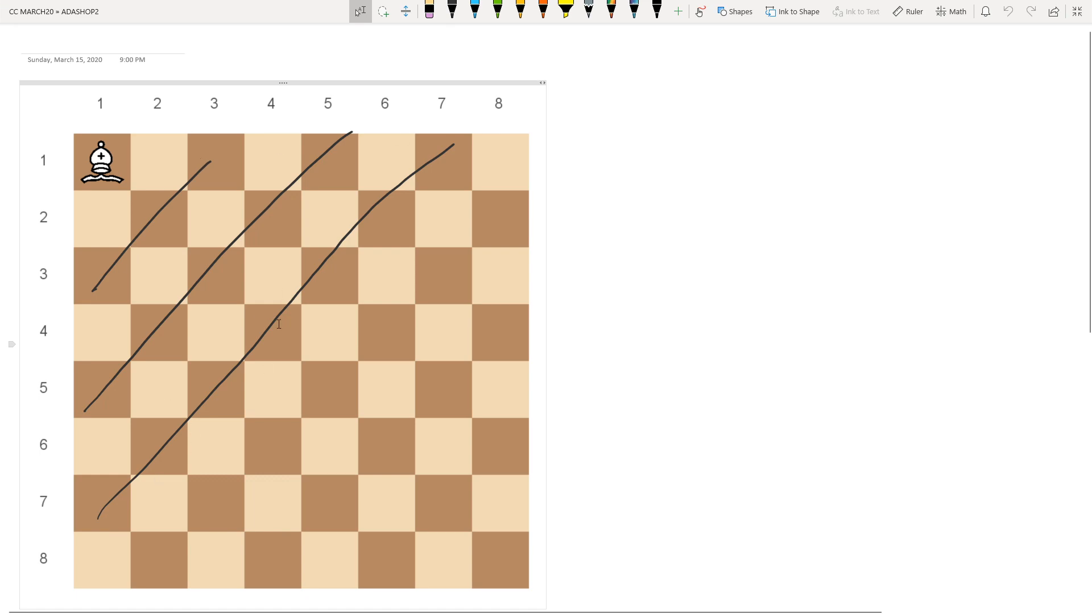
{"action": "left_click", "coordinate": [263, 603]}
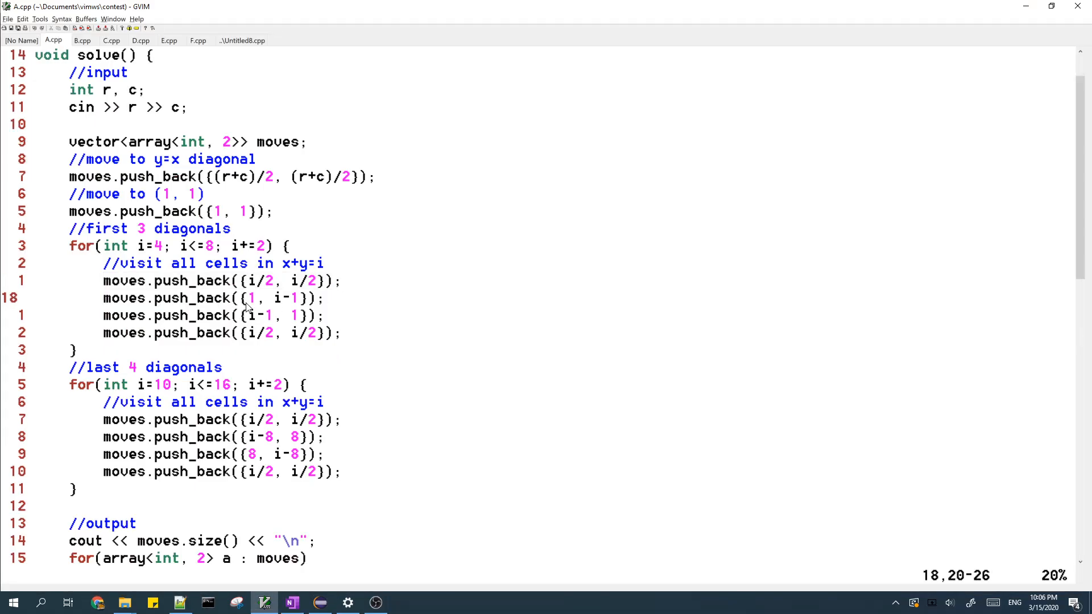
{"action": "mouse_move", "coordinate": [254, 311]}
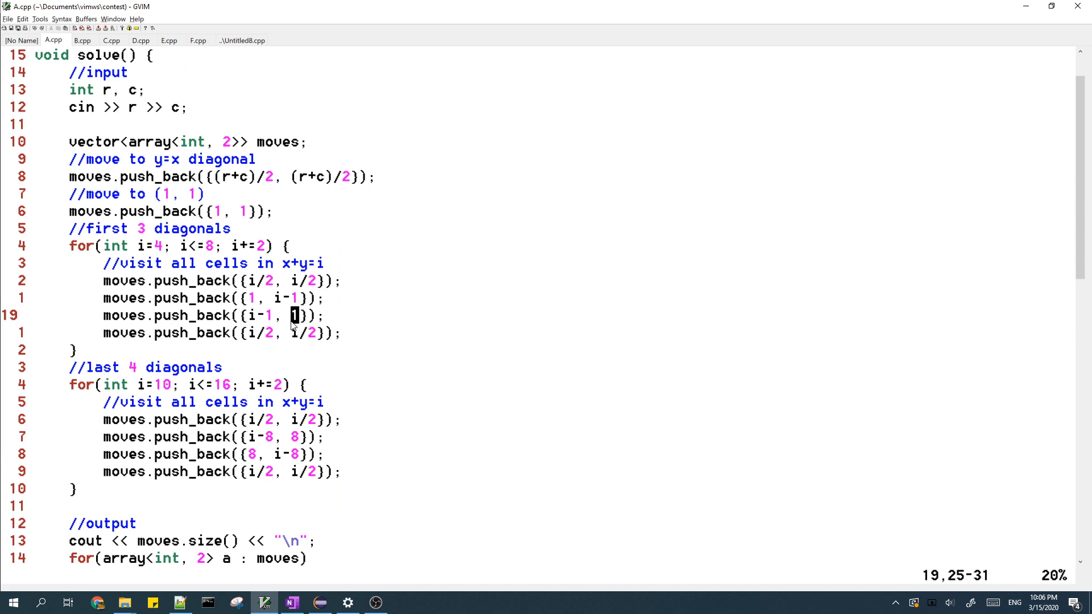
- Show the OneNote chessboard with three diagonals after the (i-1, 1) push_back line
{"action": "left_click", "coordinate": [289, 603]}
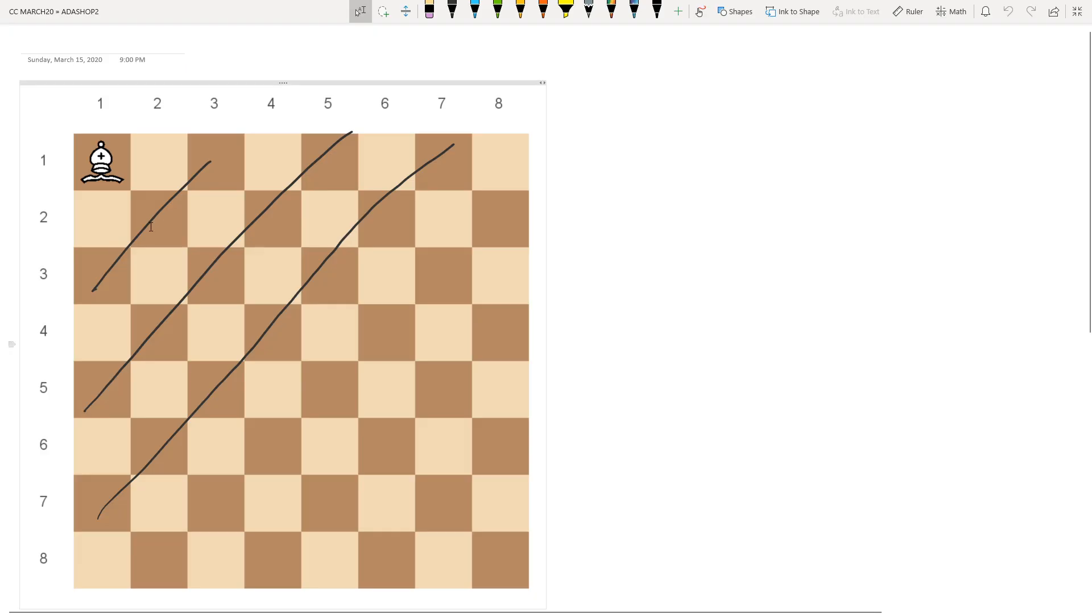
{"action": "mouse_move", "coordinate": [207, 278]}
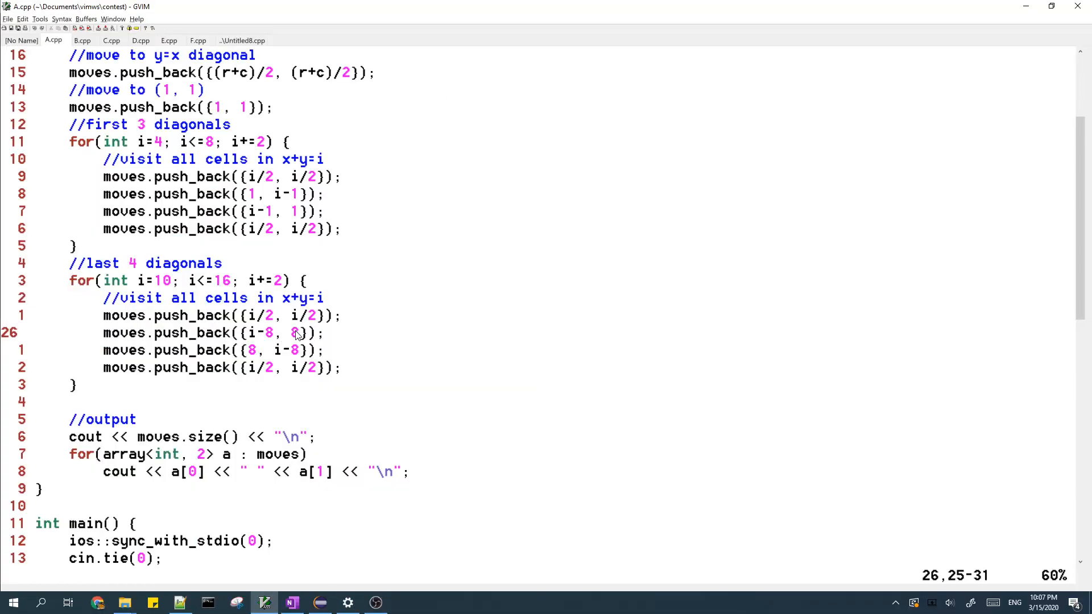
- Flip between the (i-8, 8) code line and the chessboard with four lower-right diagonals
{"action": "left_click", "coordinate": [291, 602]}
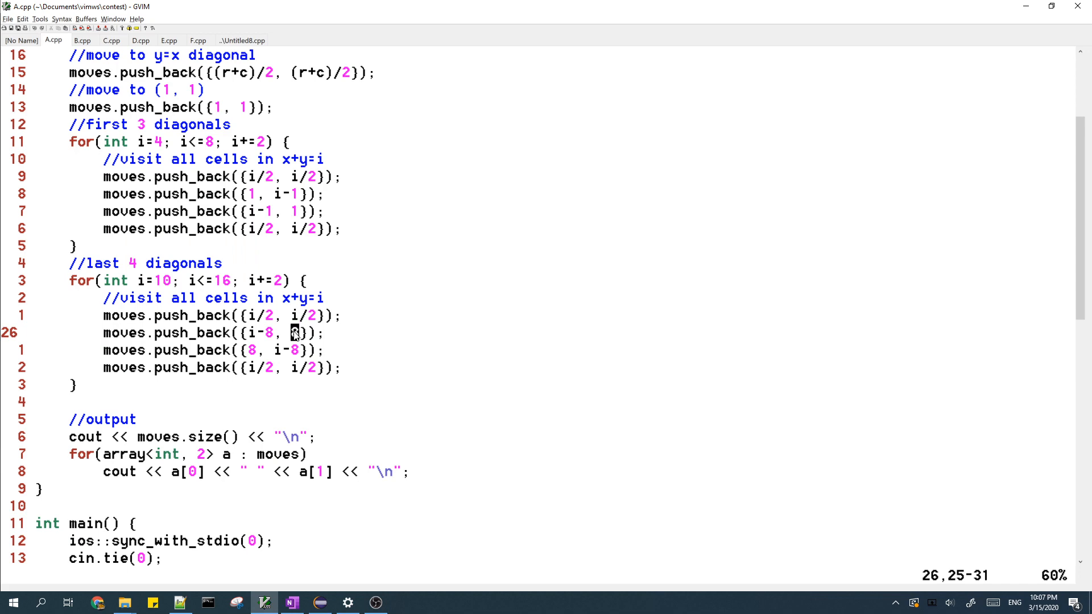
{"action": "left_click", "coordinate": [289, 602]}
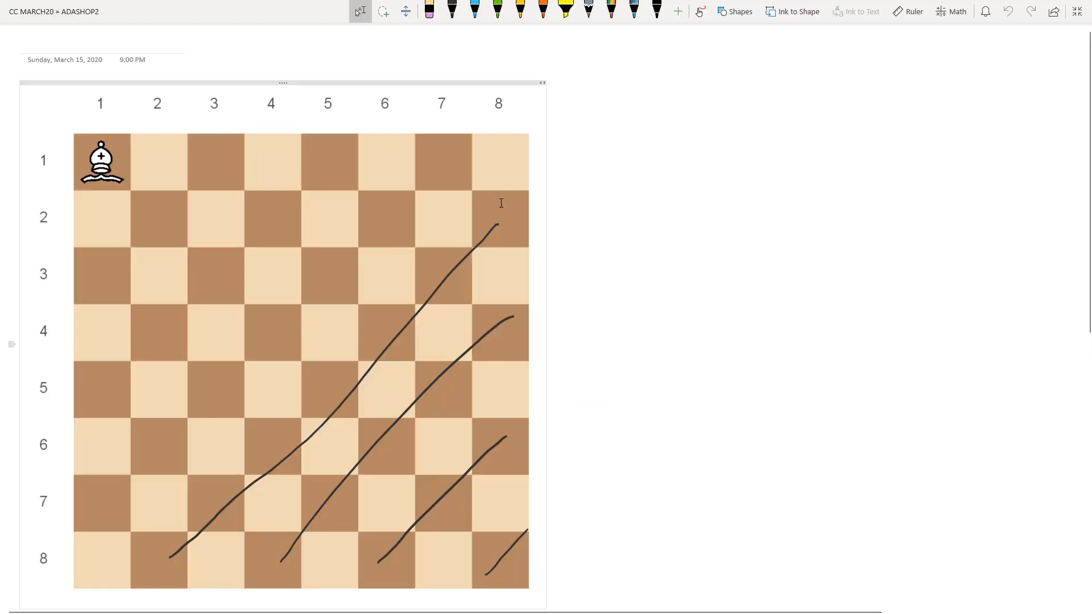
{"action": "mouse_move", "coordinate": [500, 491]}
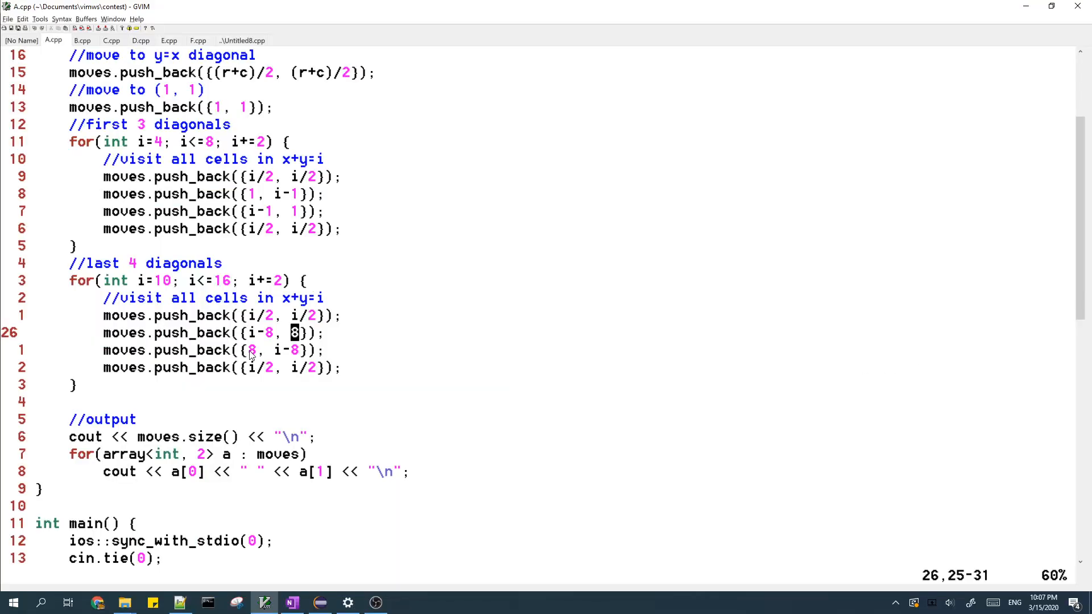
{"action": "left_click", "coordinate": [291, 602]}
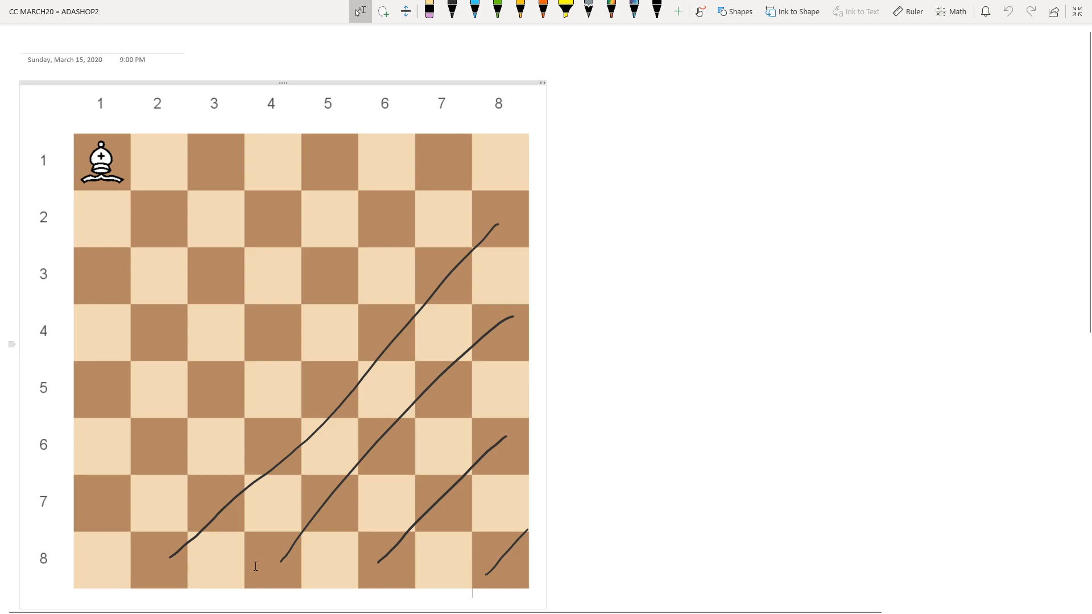